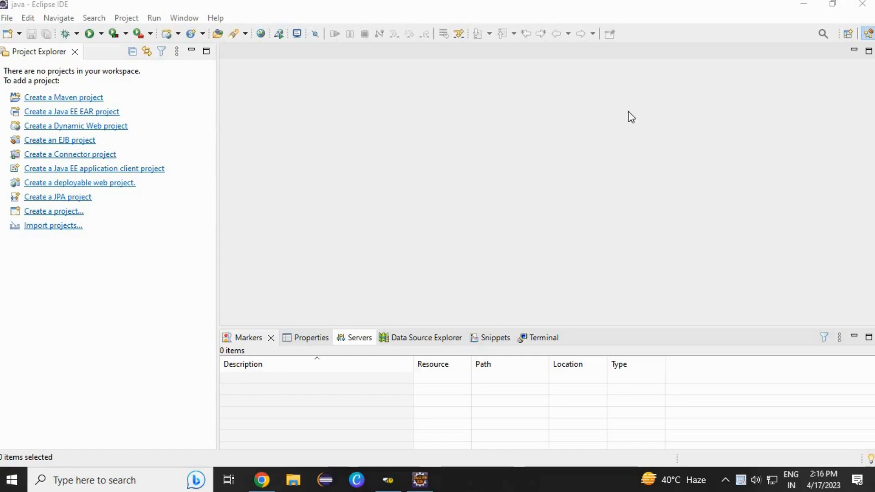
# Search 'se' and open the Servers view, showing no servers yet
pyautogui.click(824, 33)
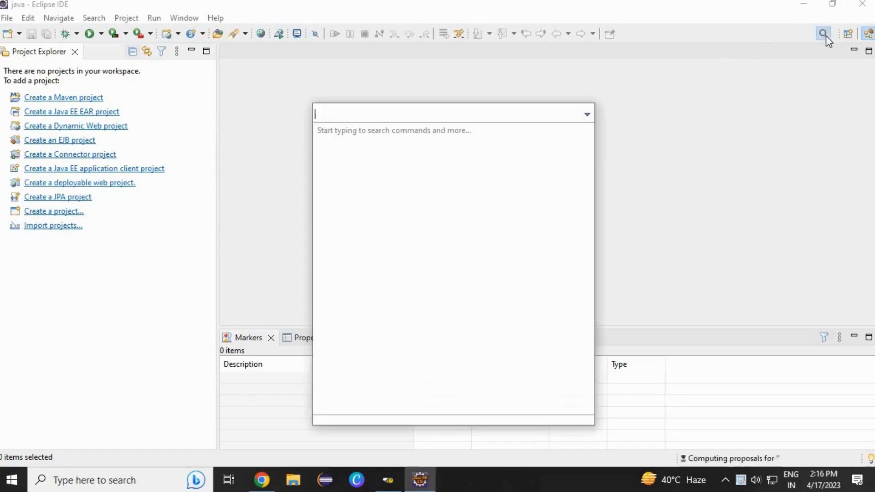
pyautogui.write('ser')
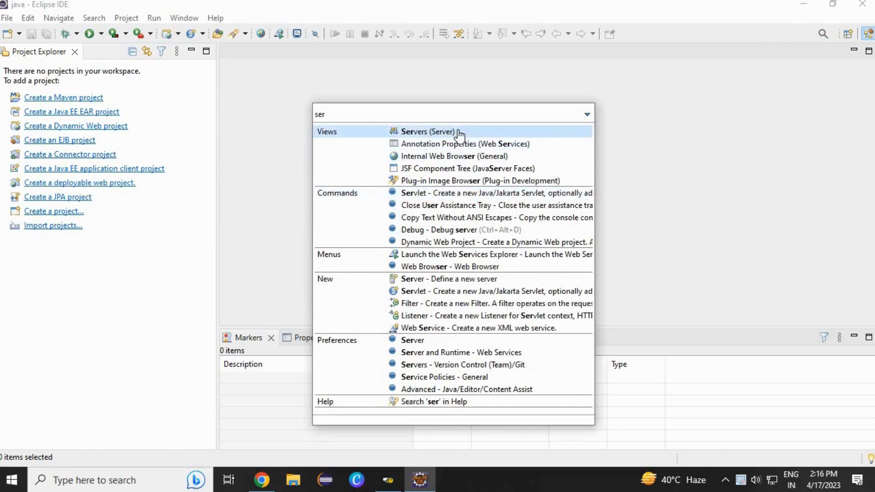
pyautogui.click(428, 131)
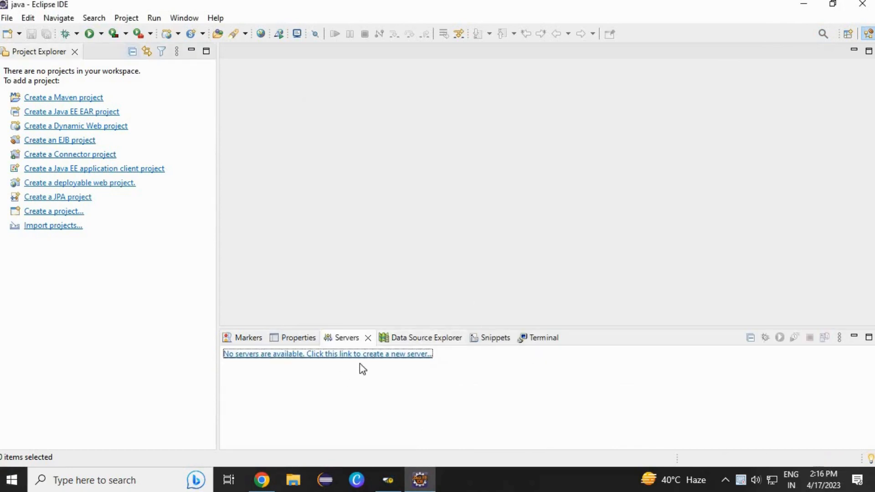
pyautogui.moveTo(356, 360)
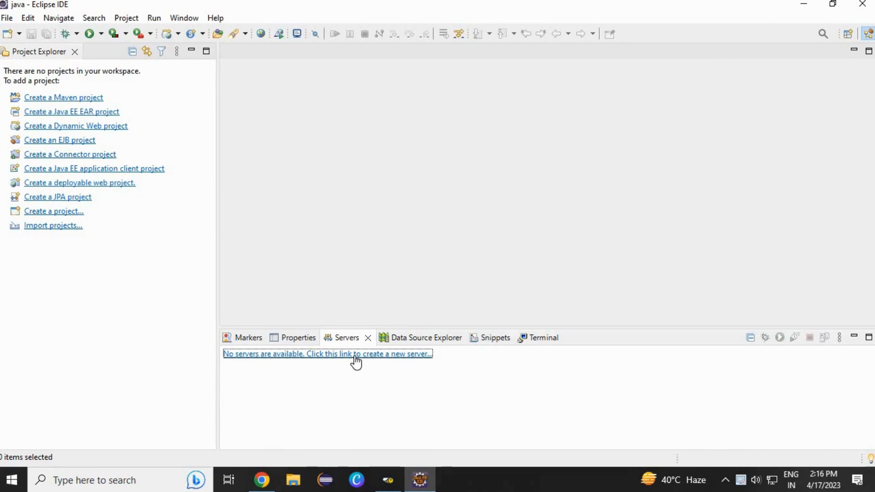
# Define a new server of type Apache Tomcat v9.0 and advance to the installation directory page
pyautogui.rightClick(356, 354)
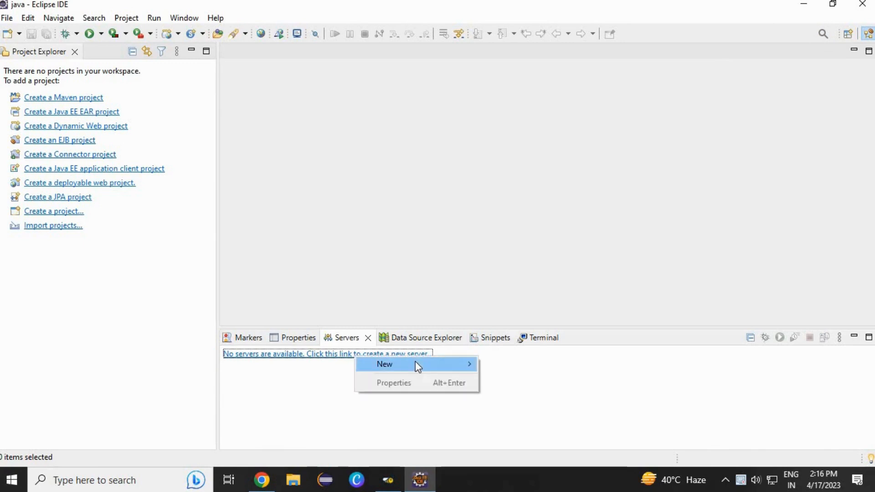
pyautogui.click(383, 364)
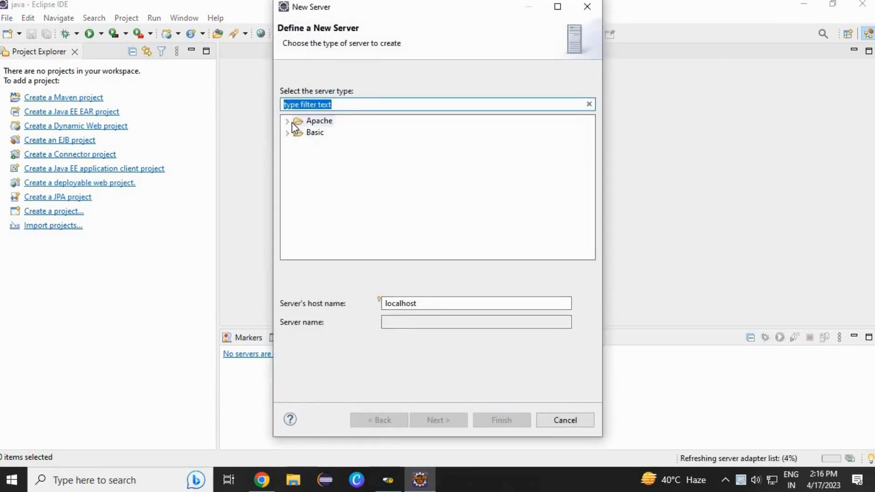
pyautogui.click(288, 121)
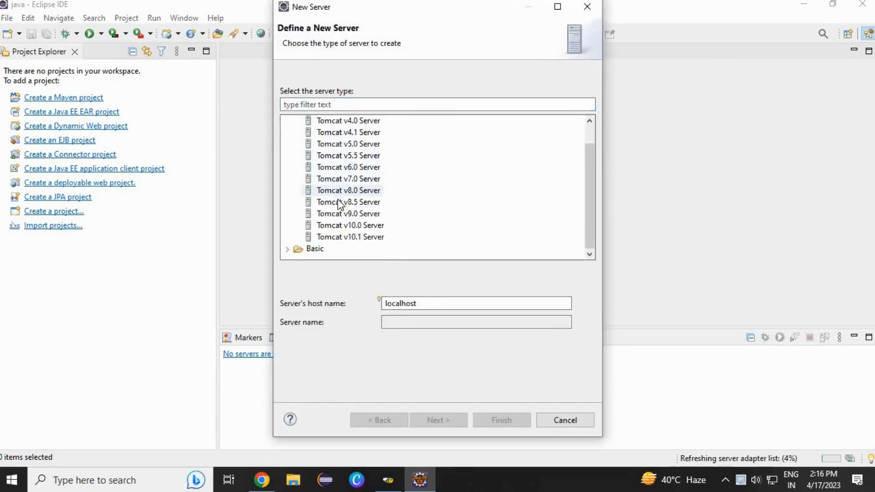
pyautogui.click(348, 214)
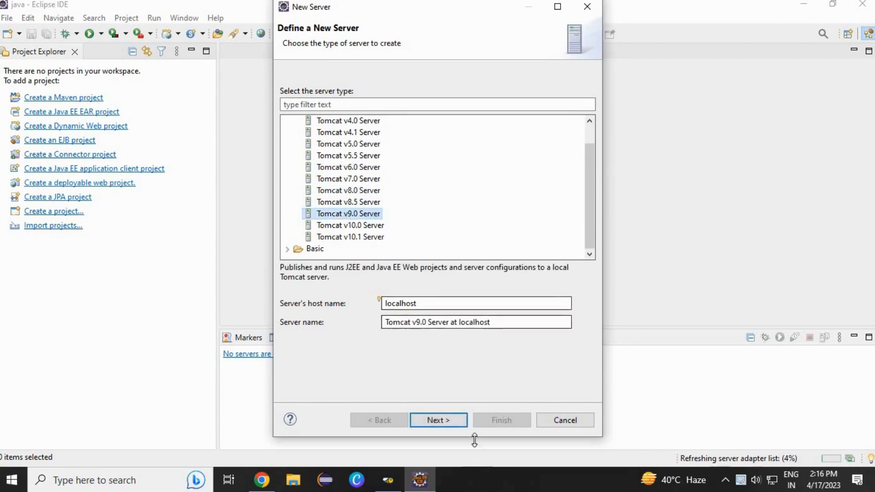
pyautogui.click(438, 420)
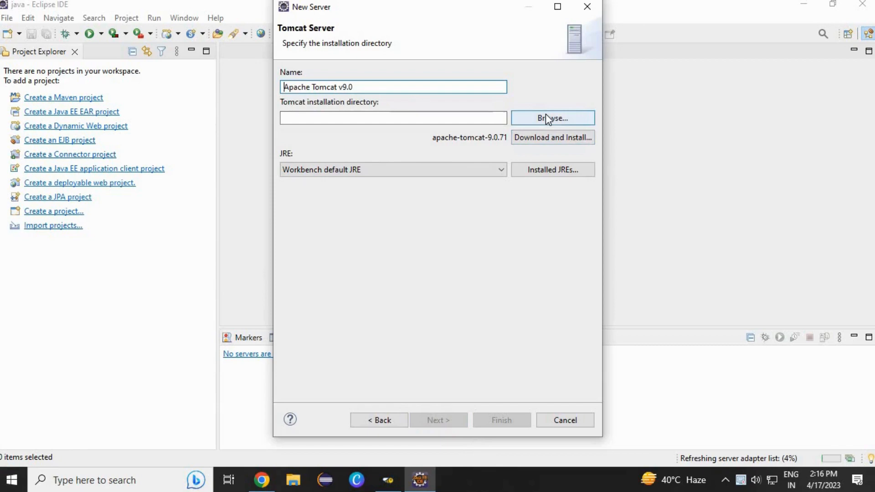
# Set the installation directory to C:\Program Files\Apache Software Foundation\Tomcat 9.0
pyautogui.click(551, 118)
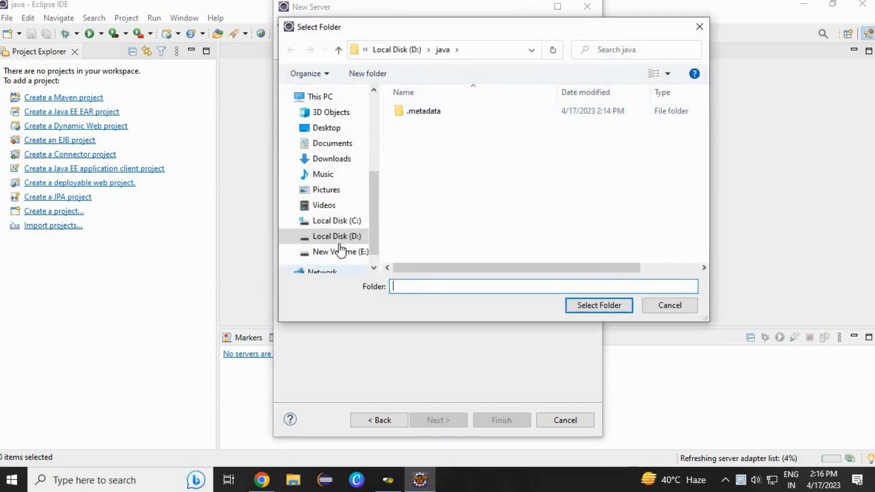
pyautogui.click(336, 220)
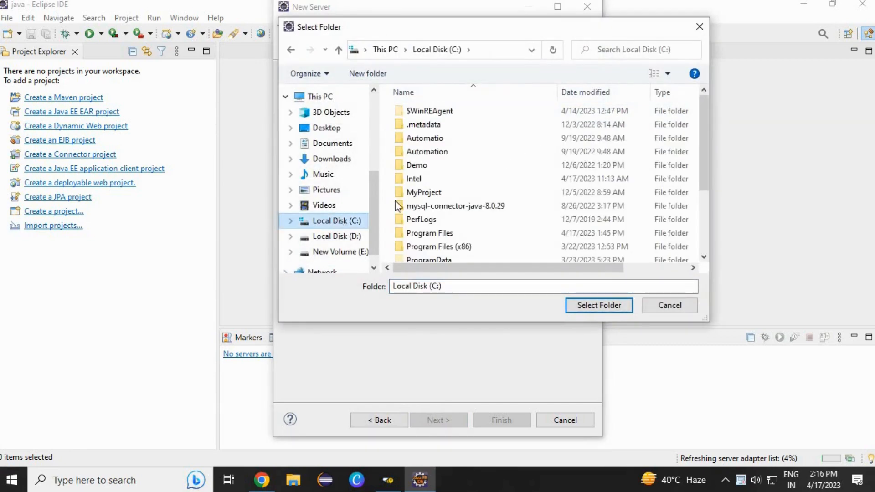
pyautogui.click(429, 201)
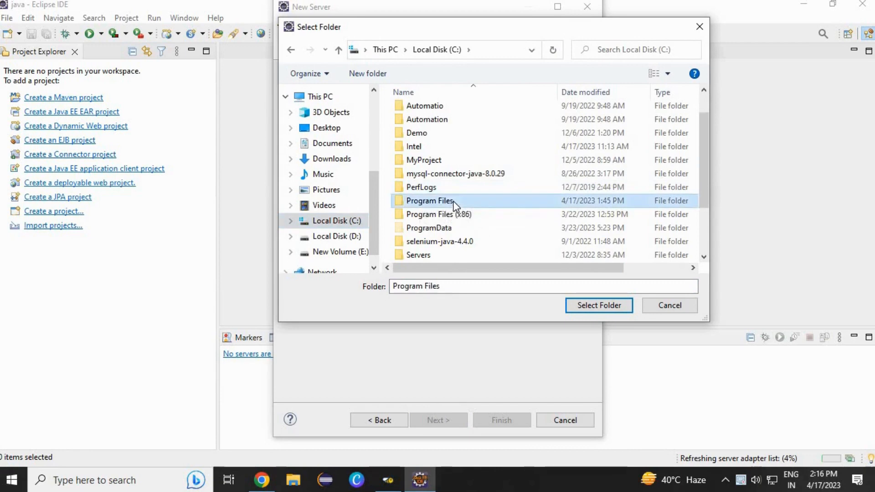
pyautogui.doubleClick(429, 200)
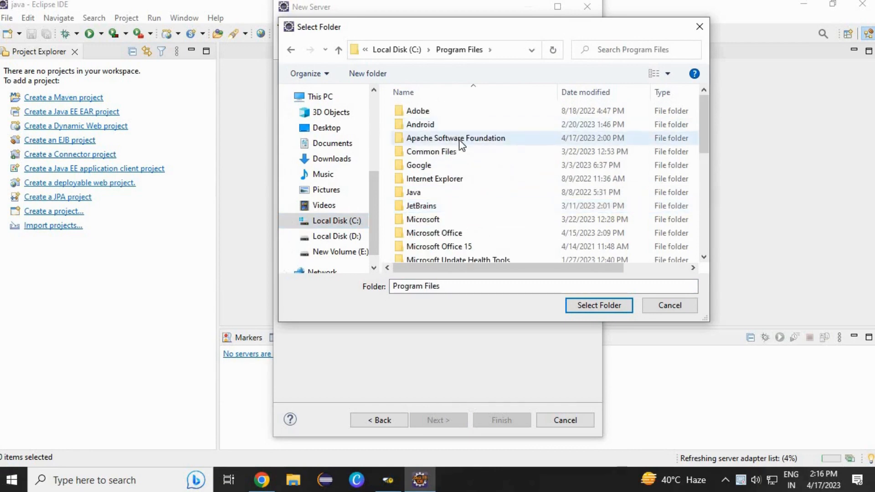
pyautogui.doubleClick(455, 138)
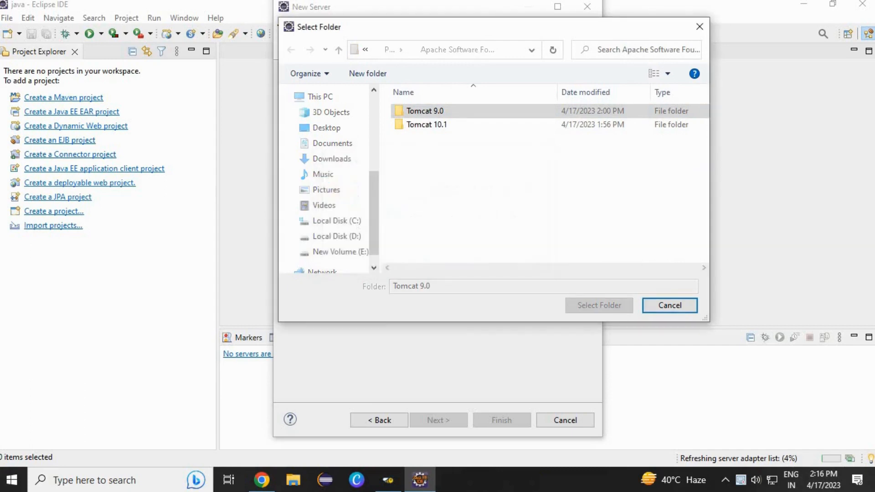
pyautogui.doubleClick(425, 110)
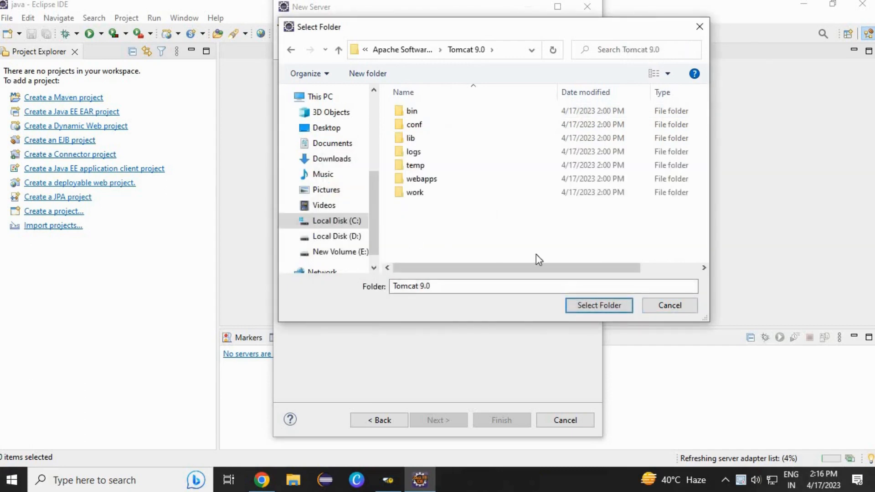
pyautogui.click(598, 306)
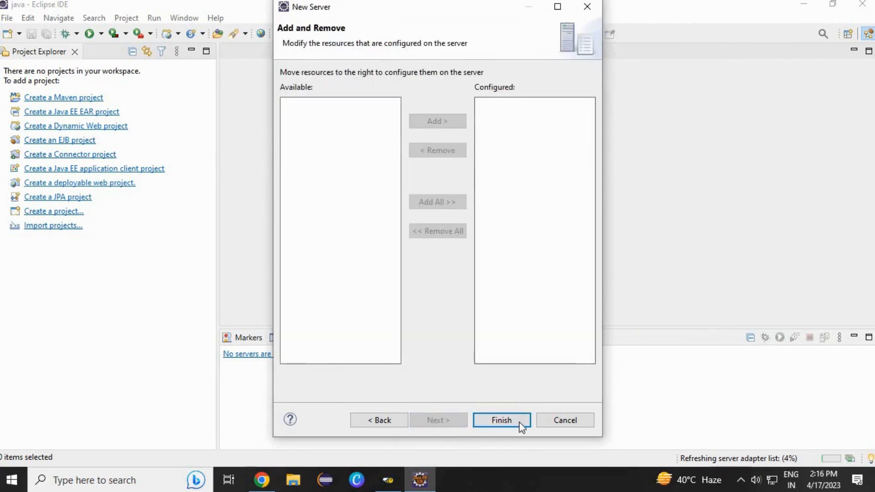
# Finish the wizard so a stopped Tomcat v9.0 Server at localhost is listed
pyautogui.click(500, 420)
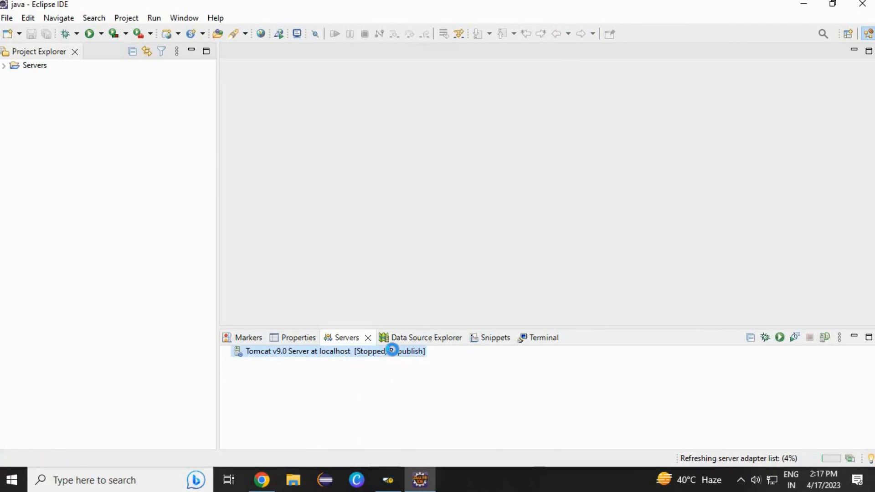
# In the server editor, change the admin port to 1212 and HTTP/1.1 port to 9090
pyautogui.doubleClick(298, 351)
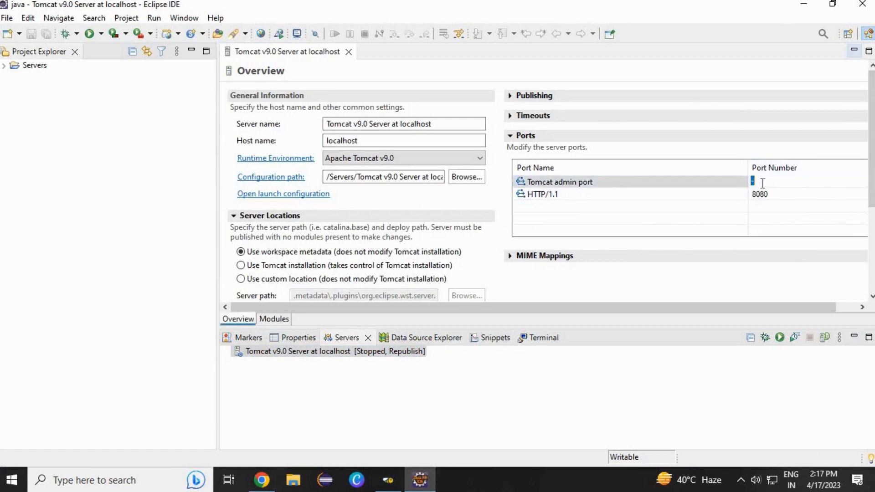
pyautogui.write('1212')
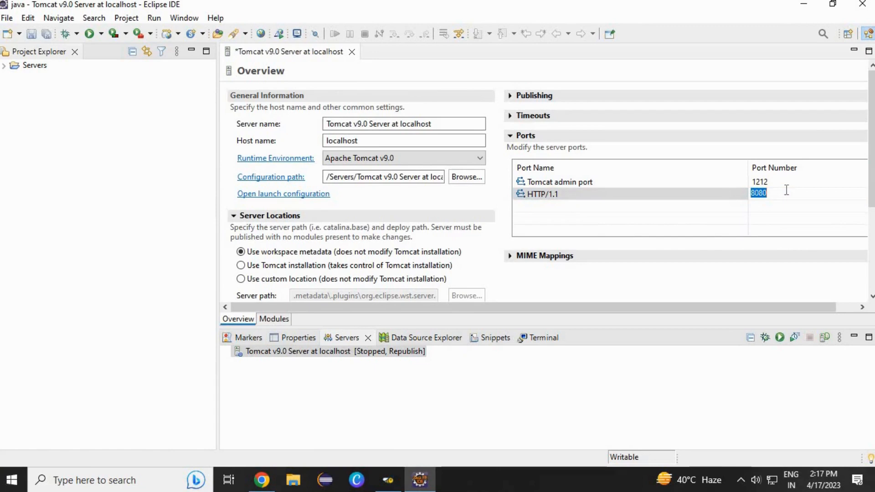
pyautogui.write('9090')
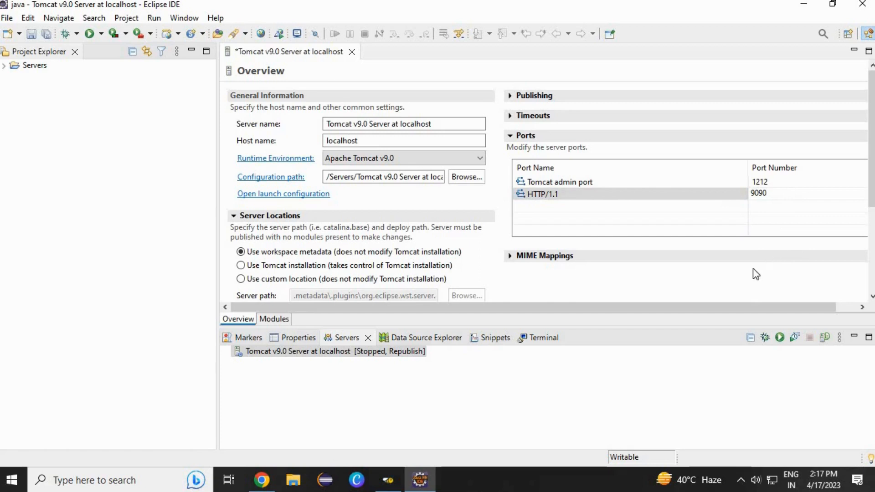
pyautogui.moveTo(632, 288)
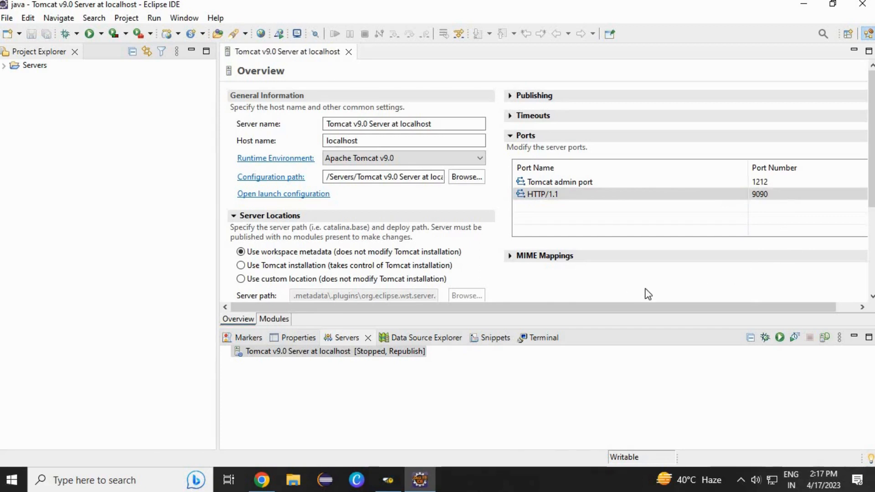
pyautogui.moveTo(346, 23)
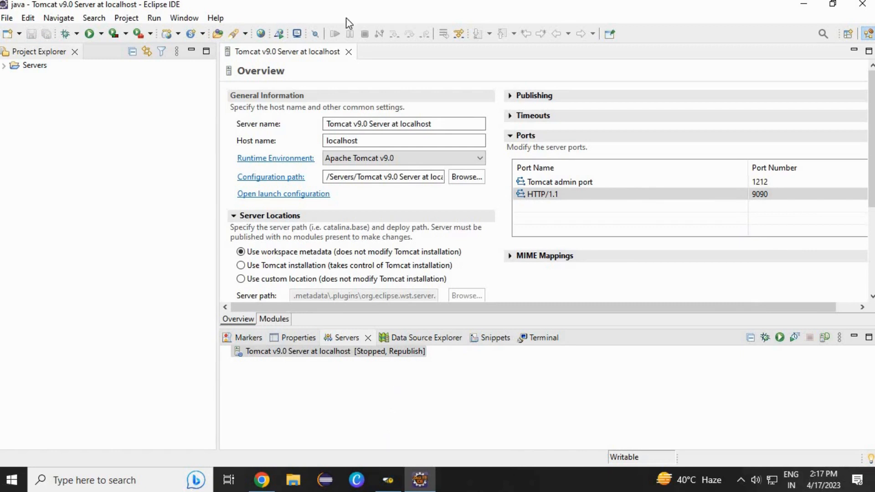
# Close the server editor, start the Tomcat server, and allow Eclipse through the firewall
pyautogui.click(348, 51)
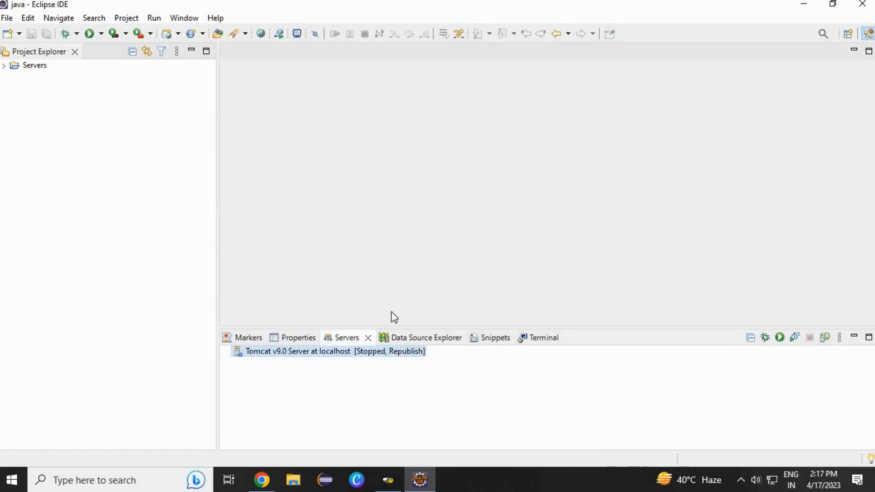
pyautogui.rightClick(298, 351)
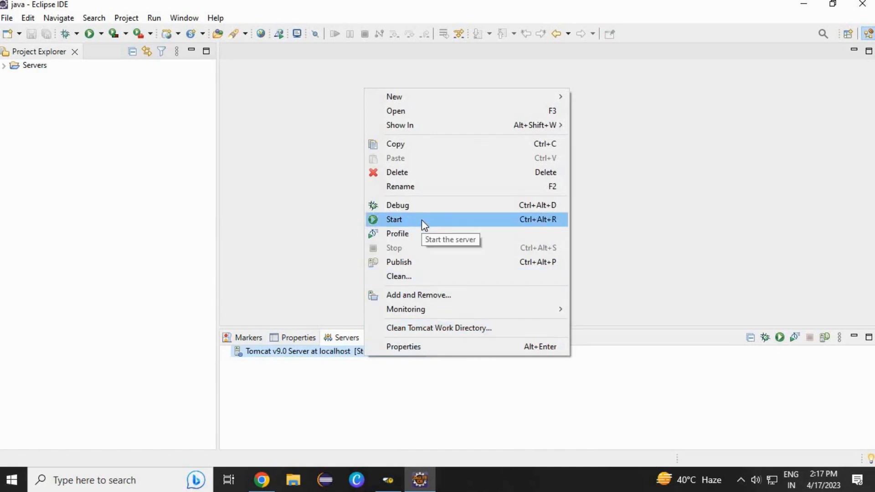
pyautogui.click(394, 219)
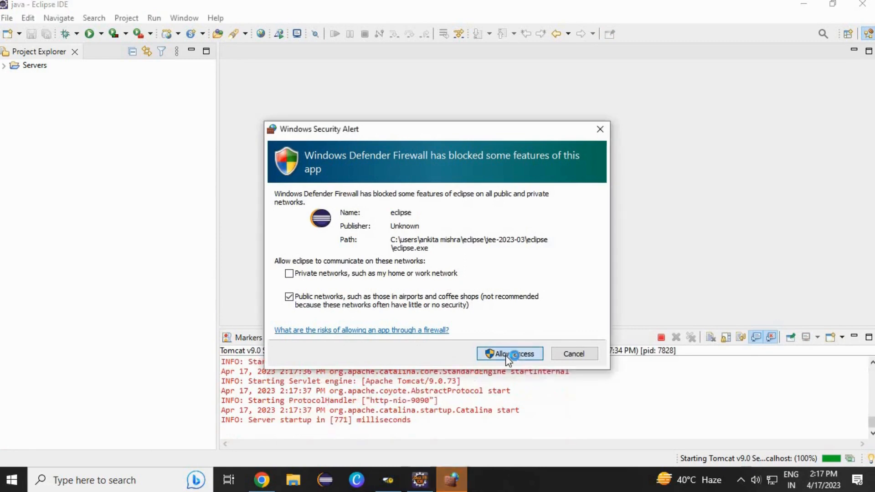
pyautogui.click(508, 353)
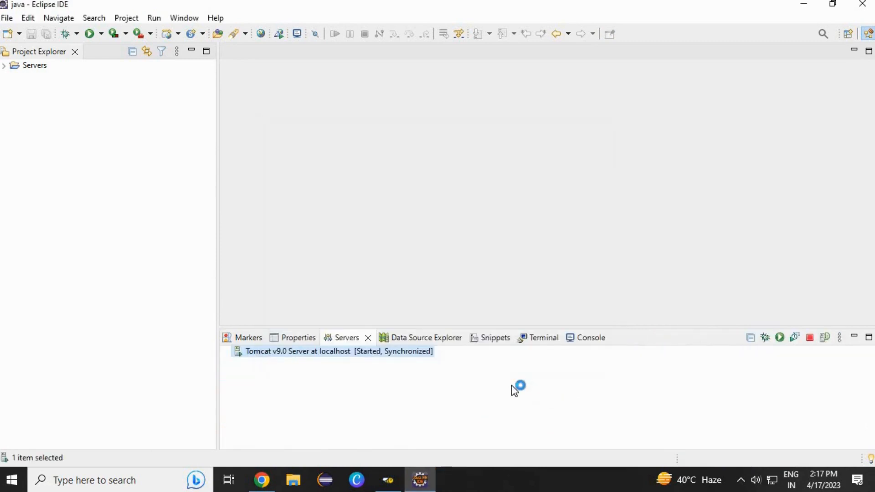
pyautogui.moveTo(376, 362)
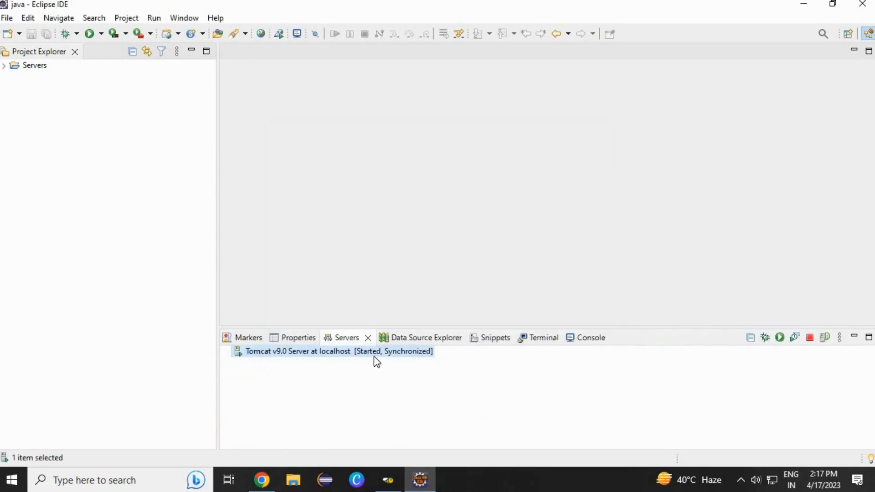